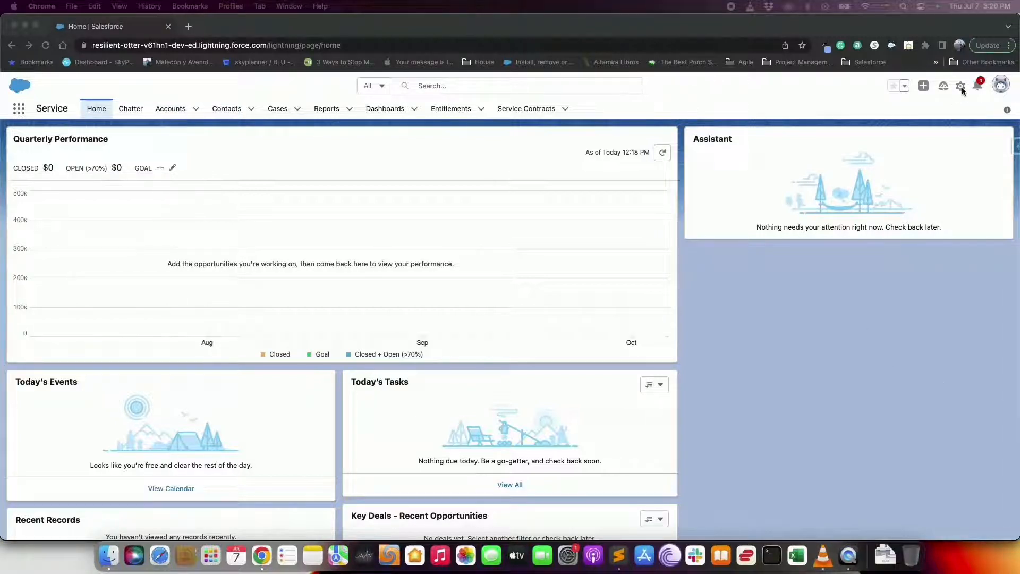
Reach Path Settings in Setup via the gear menu and a Quick Find search for 'Path'.
left_click(959, 85)
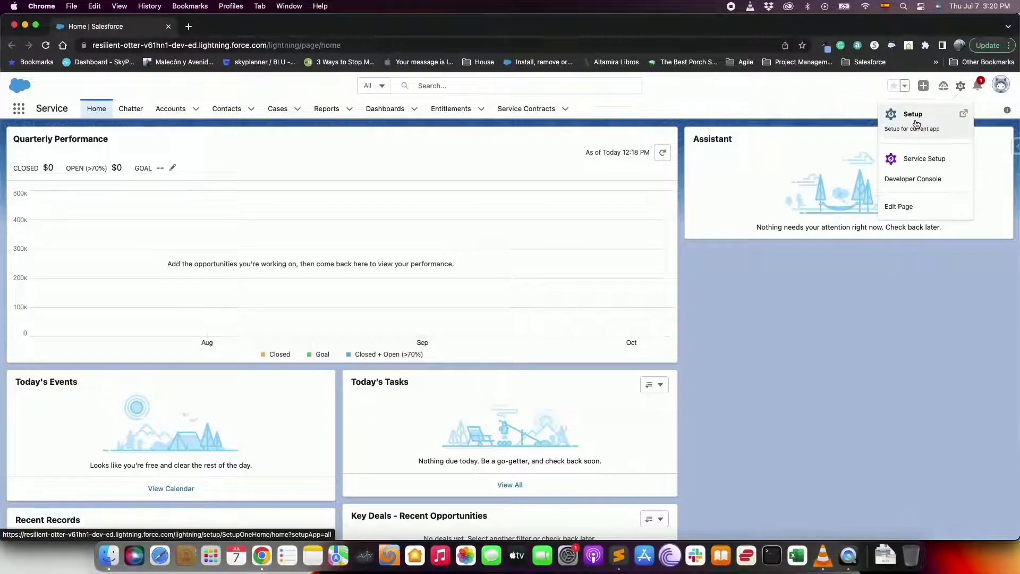
left_click(913, 114)
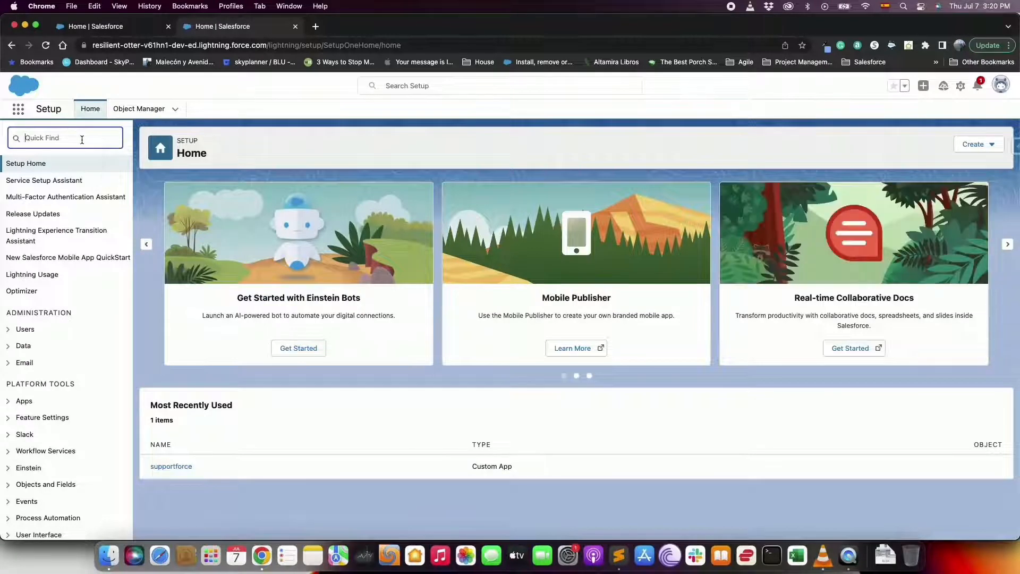
type("Path")
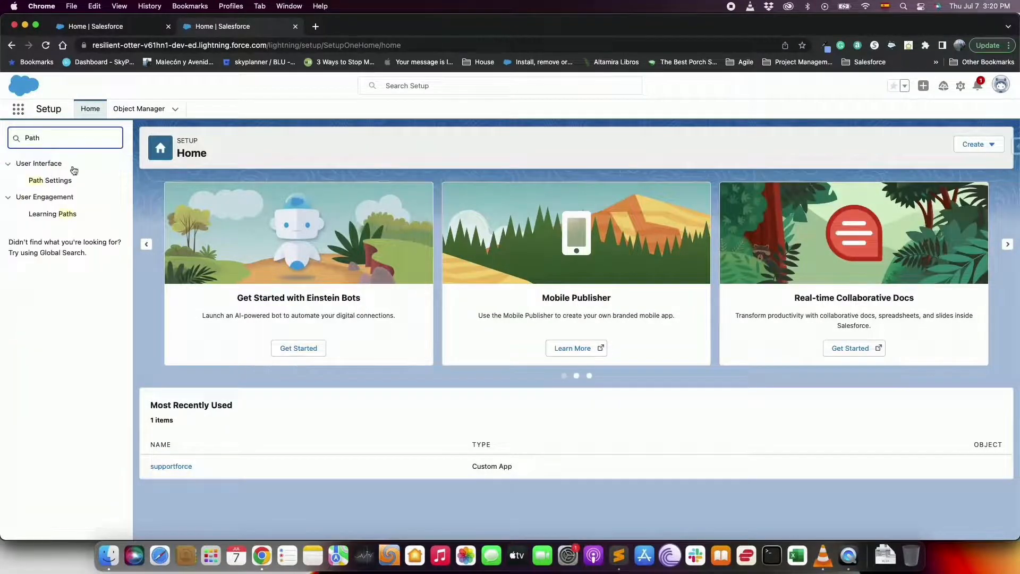
left_click(50, 181)
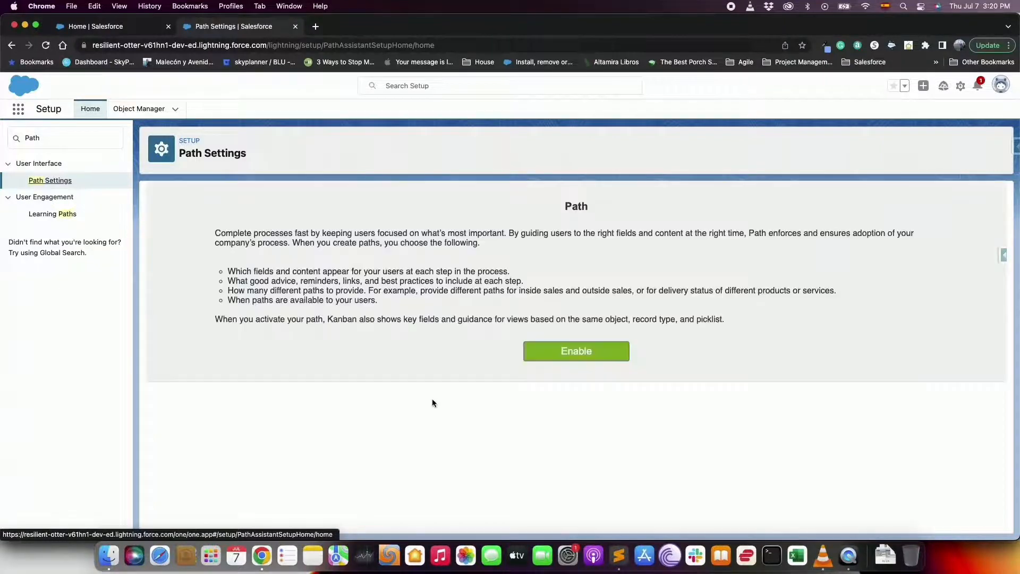
Enable Path and turn on remembering each user's Path preferences.
left_click(575, 351)
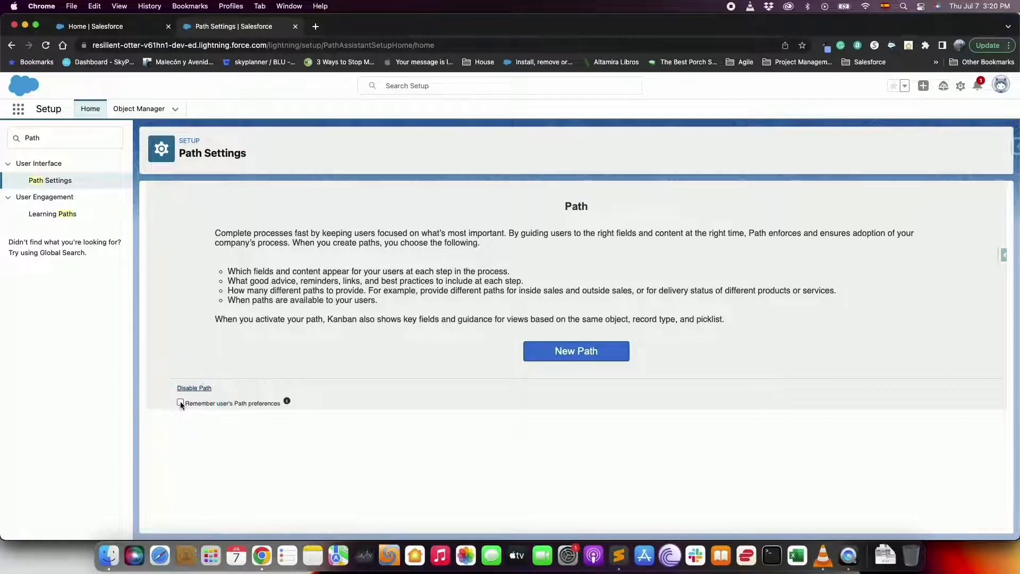
left_click(180, 403)
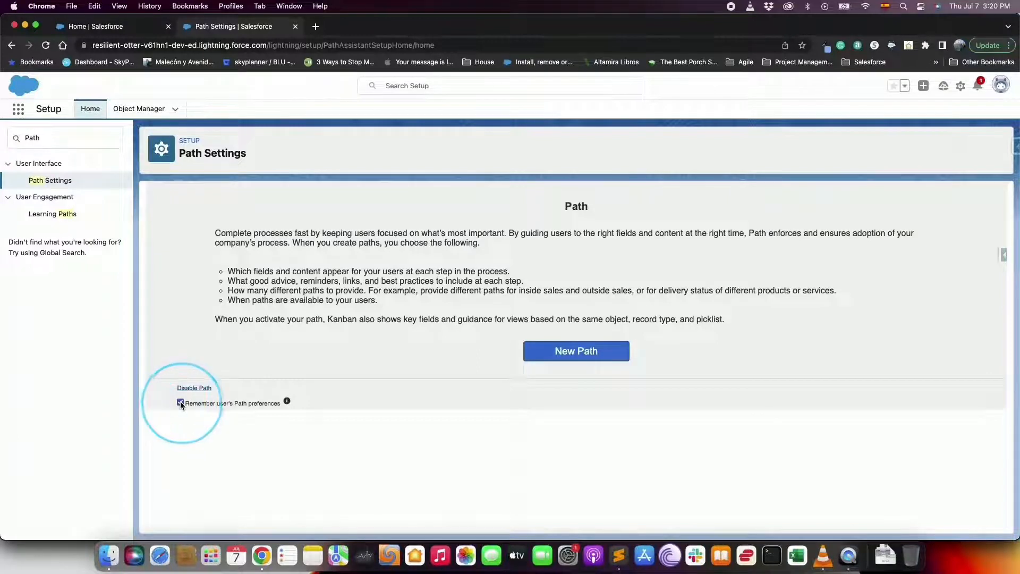
left_click(181, 403)
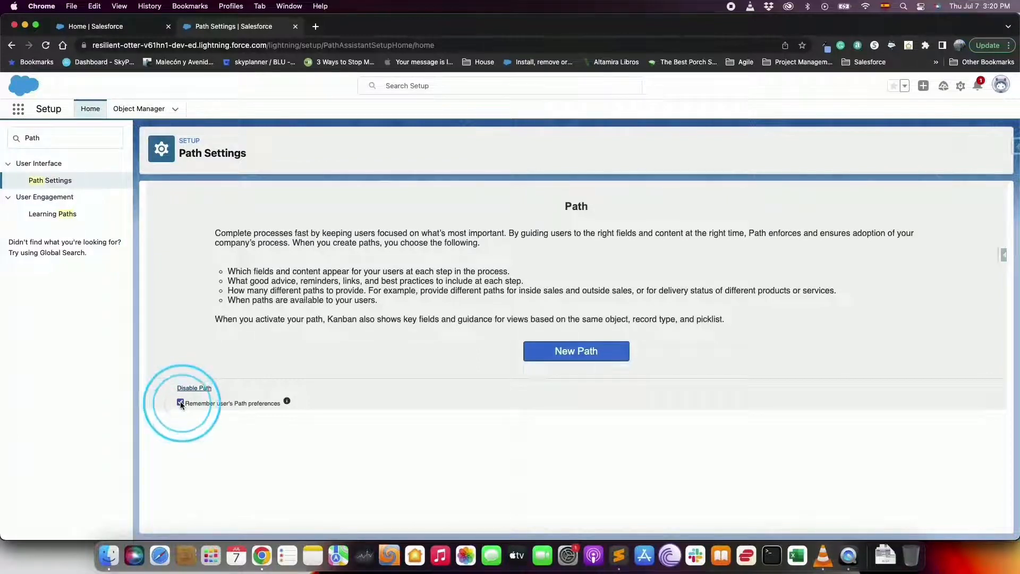
left_click(181, 404)
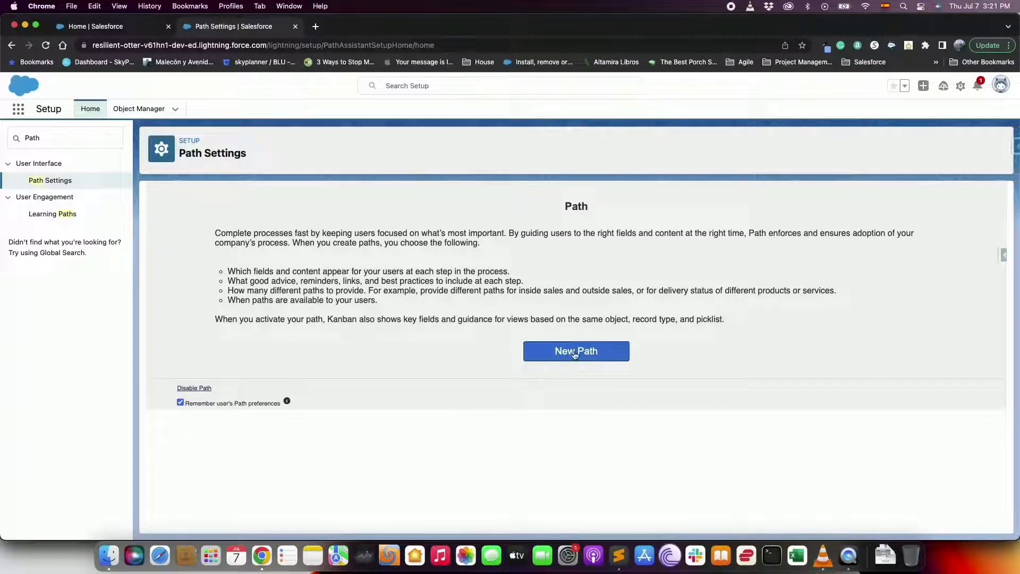
Define Demo Path on Opportunity's Stage picklist, Master record type, and continue to fields and guidance.
left_click(575, 351)
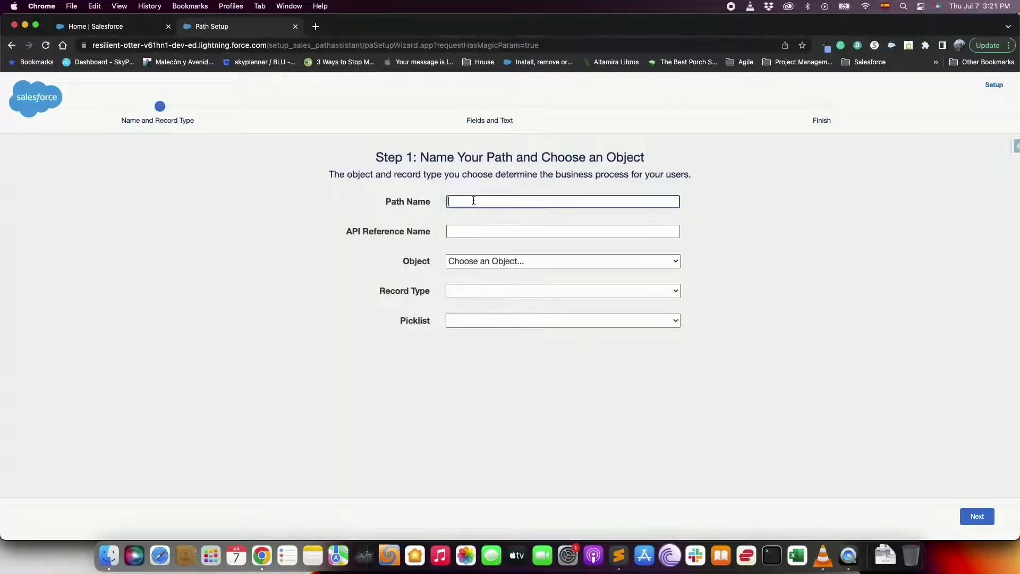
type("Demo Path")
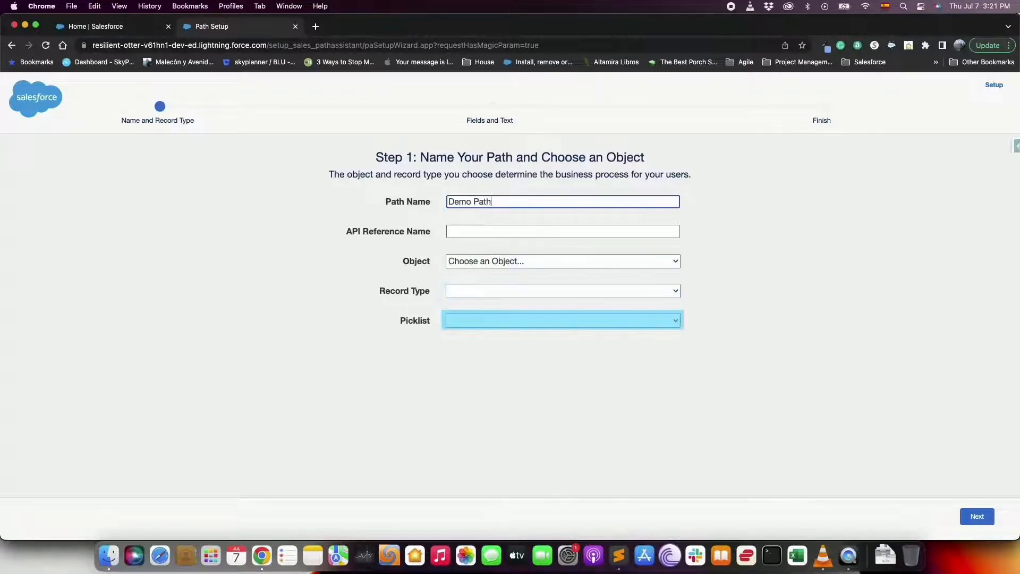
left_click(562, 261)
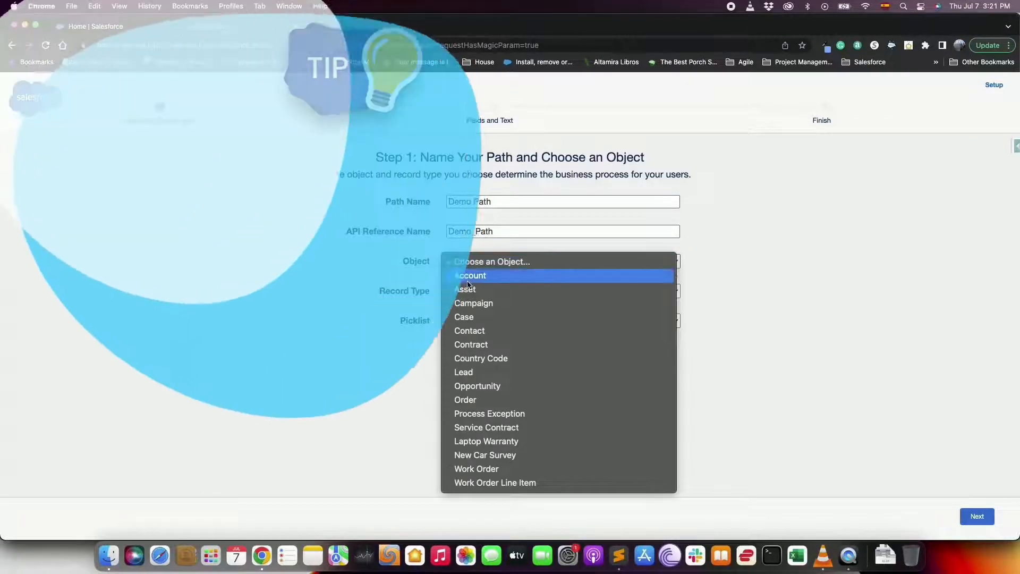
left_click(478, 386)
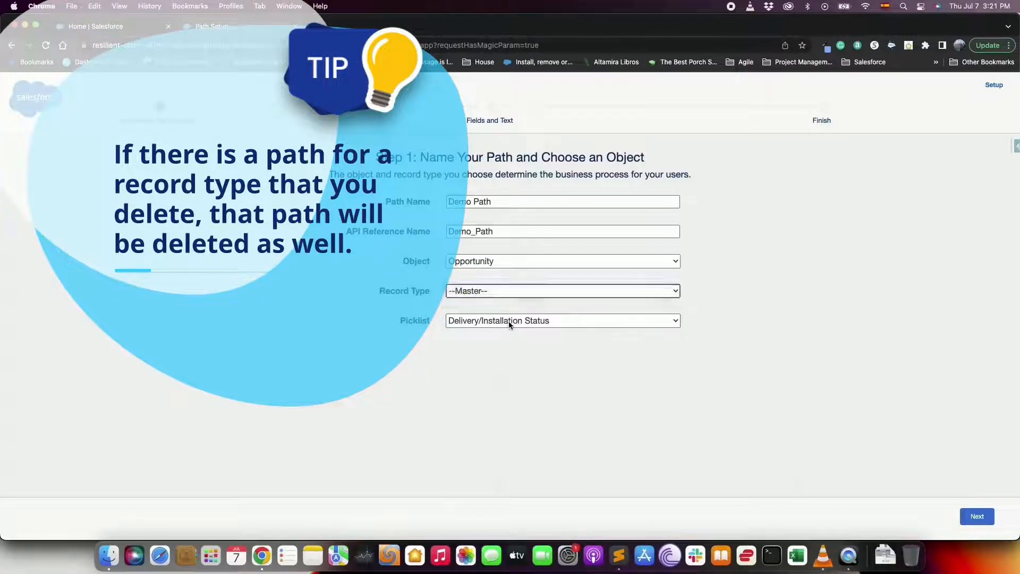
left_click(562, 320)
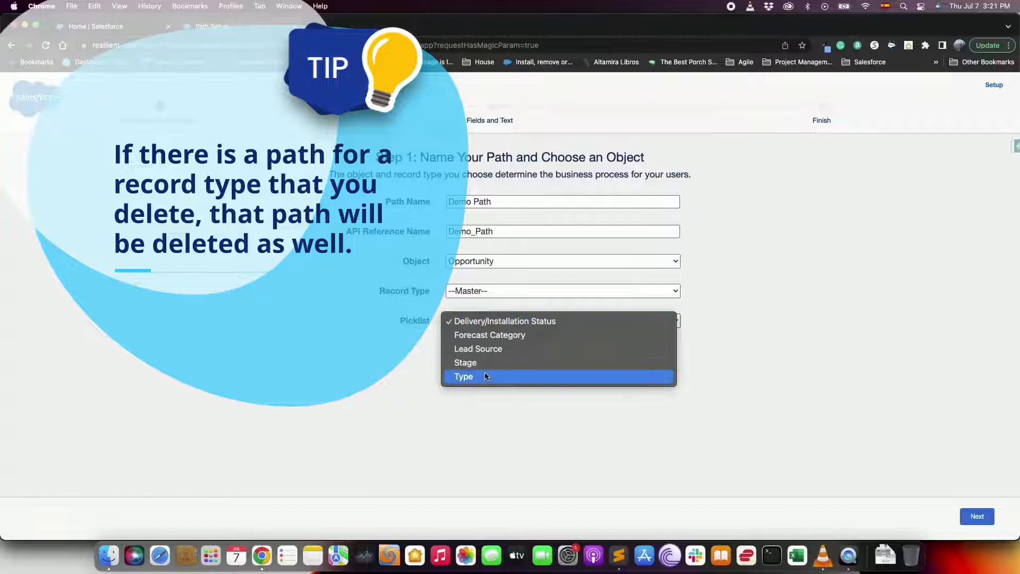
left_click(466, 362)
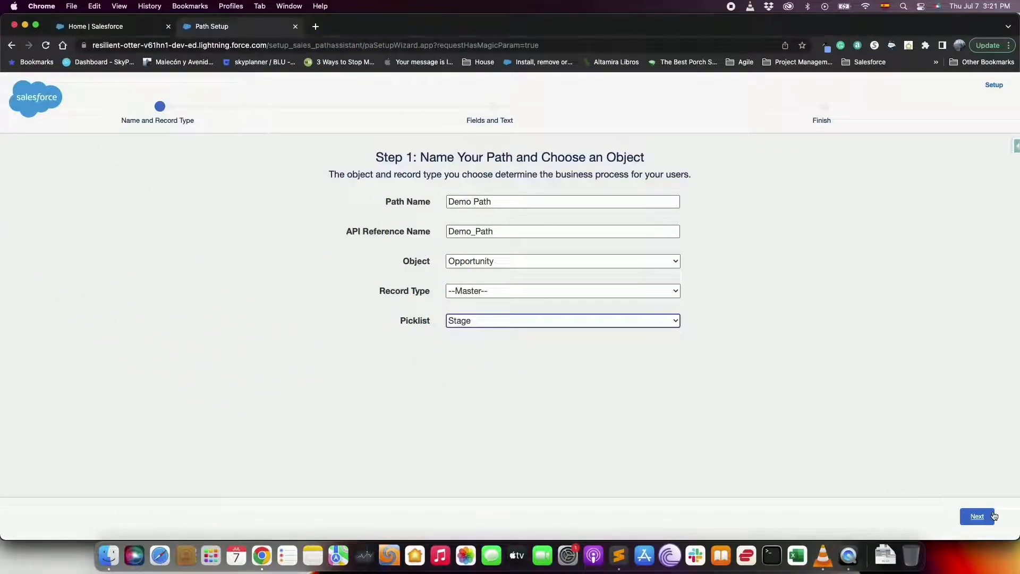
left_click(976, 517)
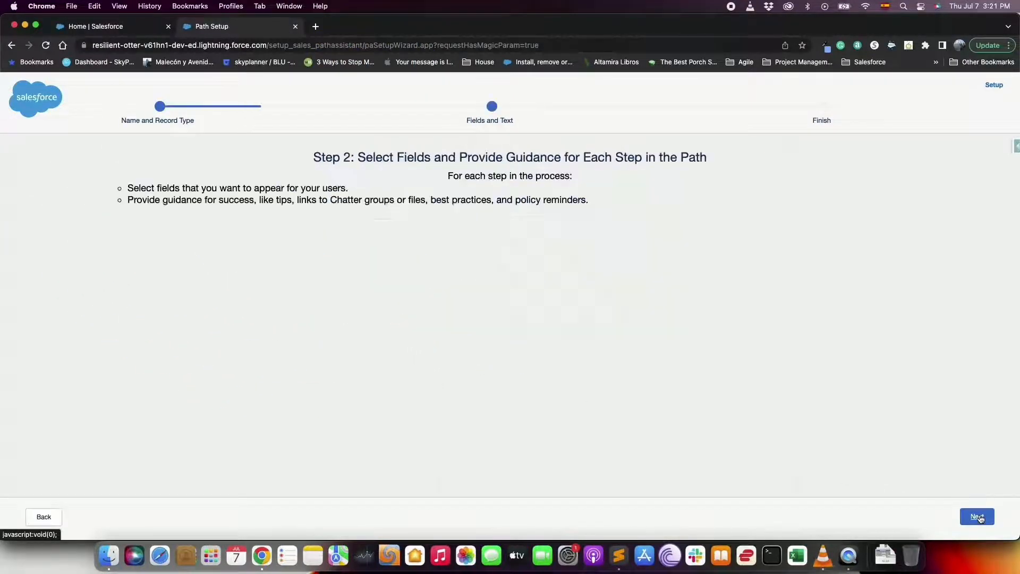
Give Prospecting 'This is the success step' guidance with Account Name and Amount key fields, then advance.
left_click(977, 516)
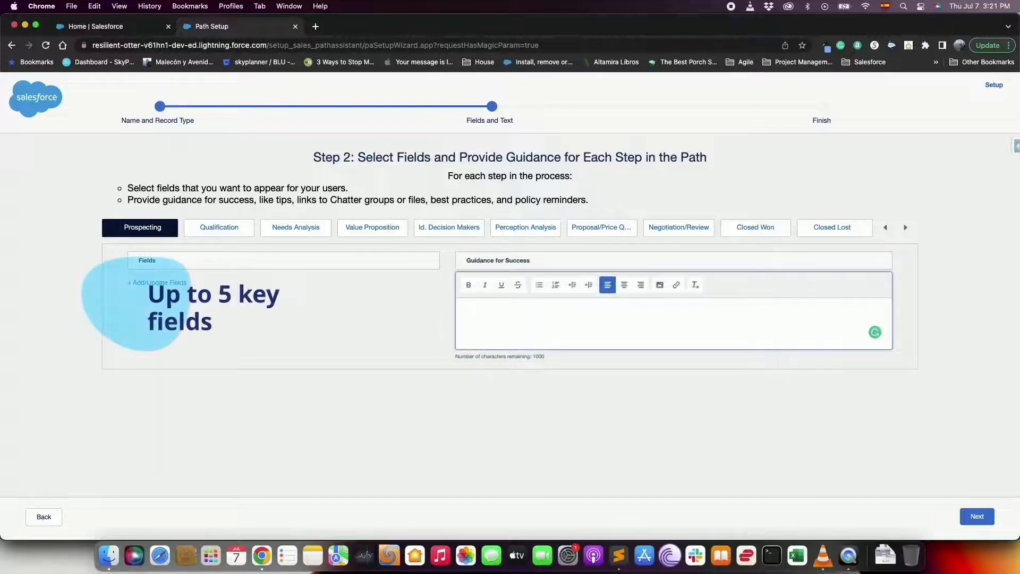
type("This is the success guidance for thi")
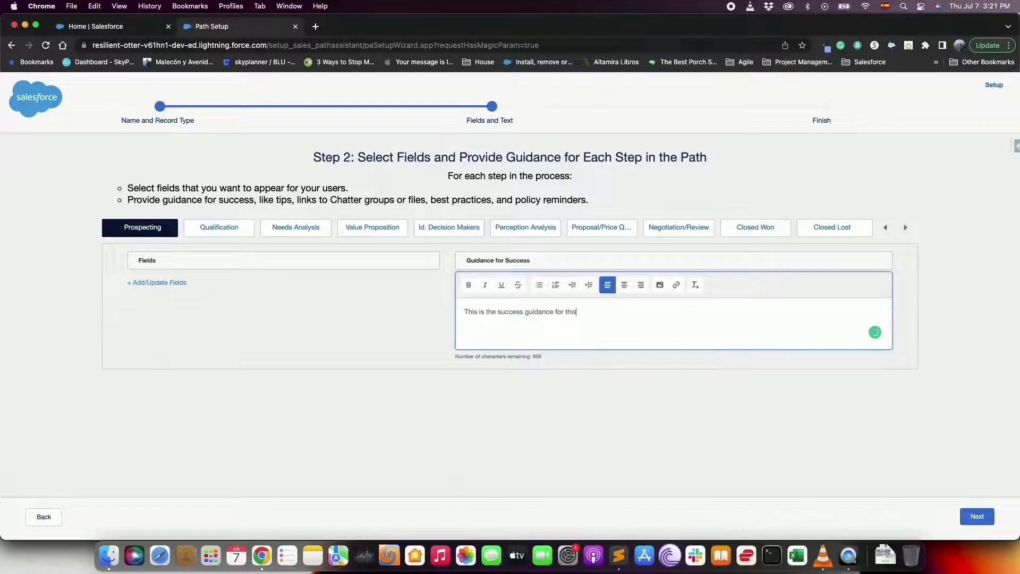
type("step")
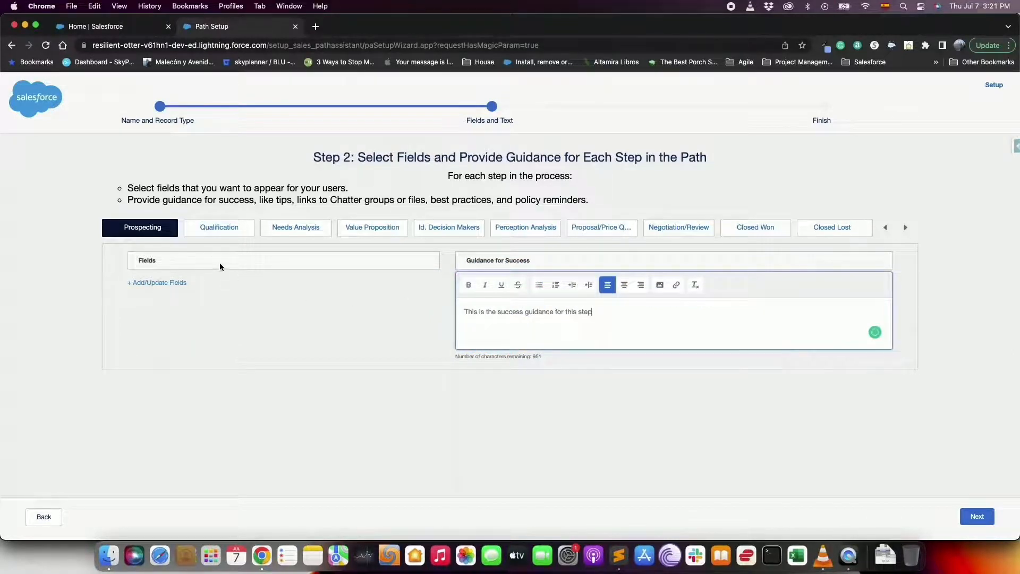
left_click(156, 282)
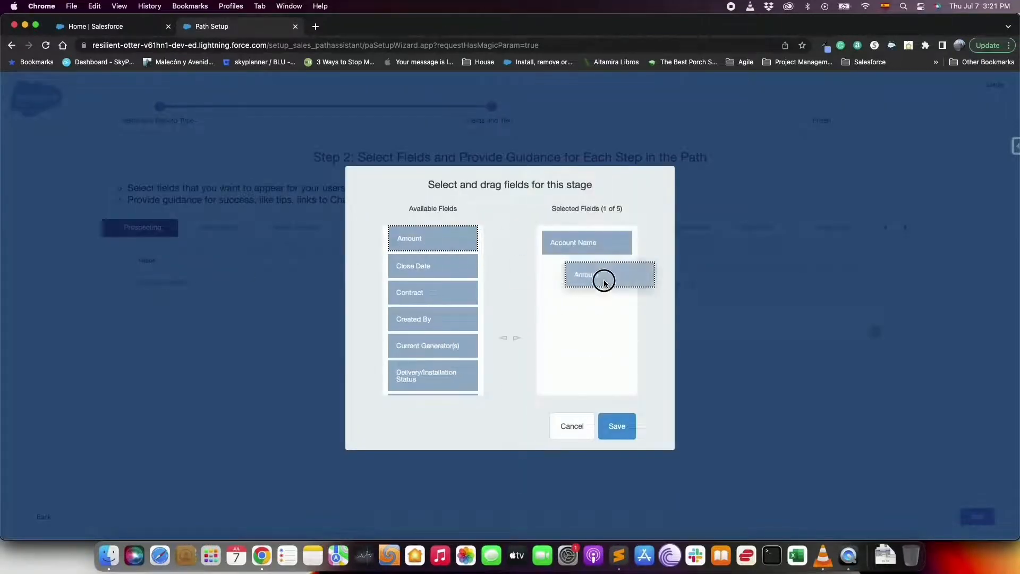
left_click(617, 426)
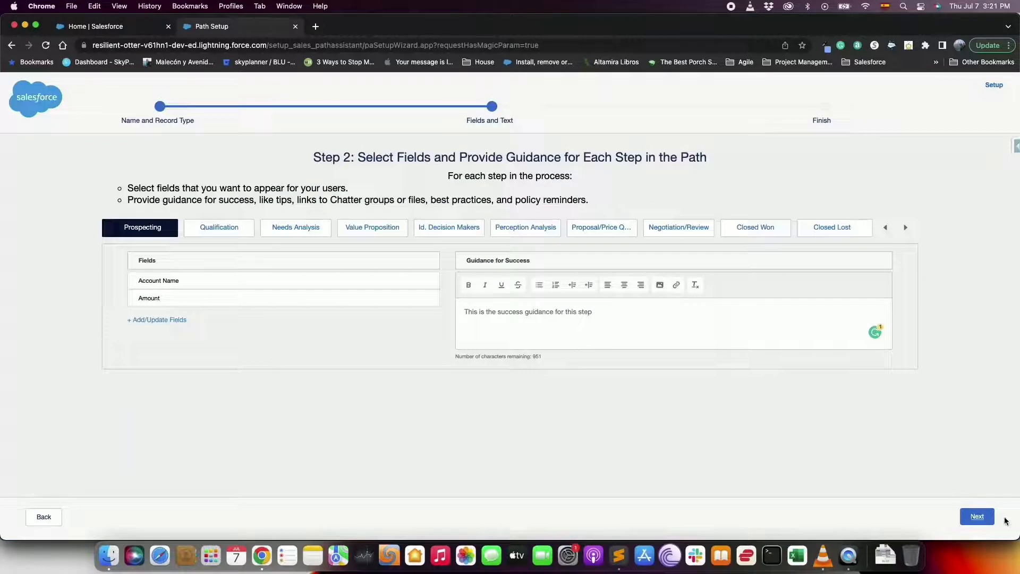
left_click(976, 517)
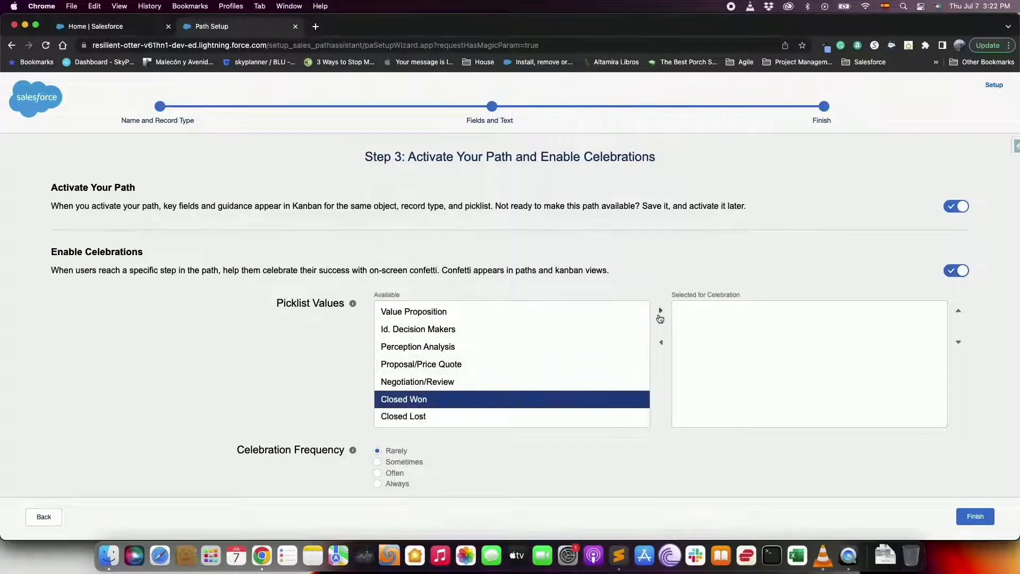
Celebrate Closed Won with Sometimes frequency and finish to save the active path.
left_click(660, 310)
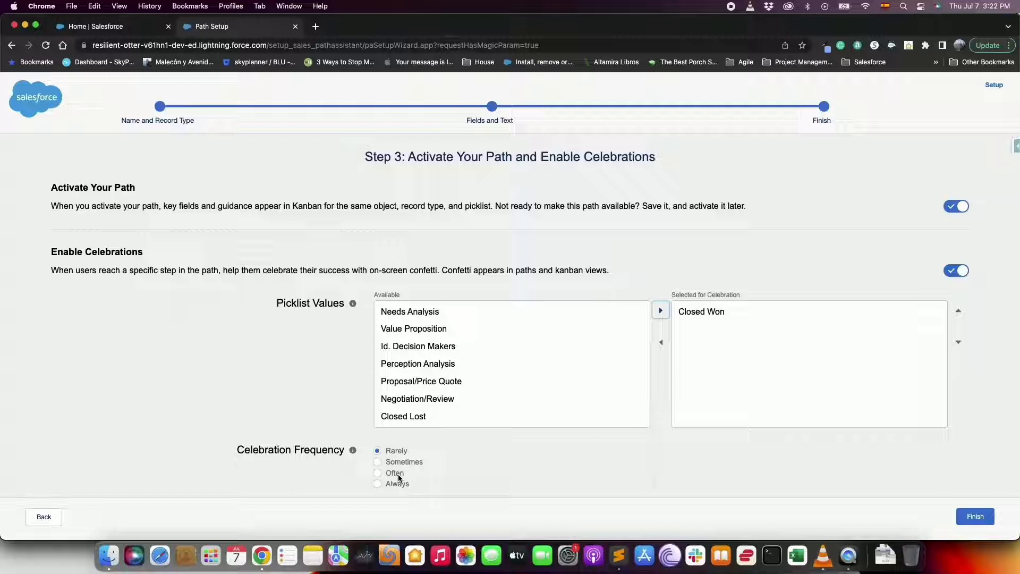
left_click(376, 484)
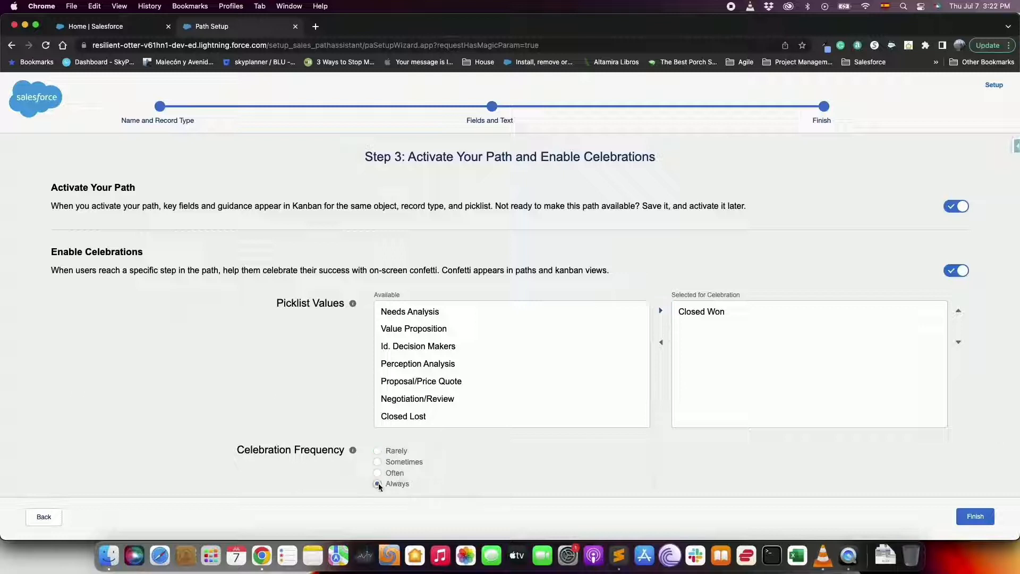
left_click(377, 483)
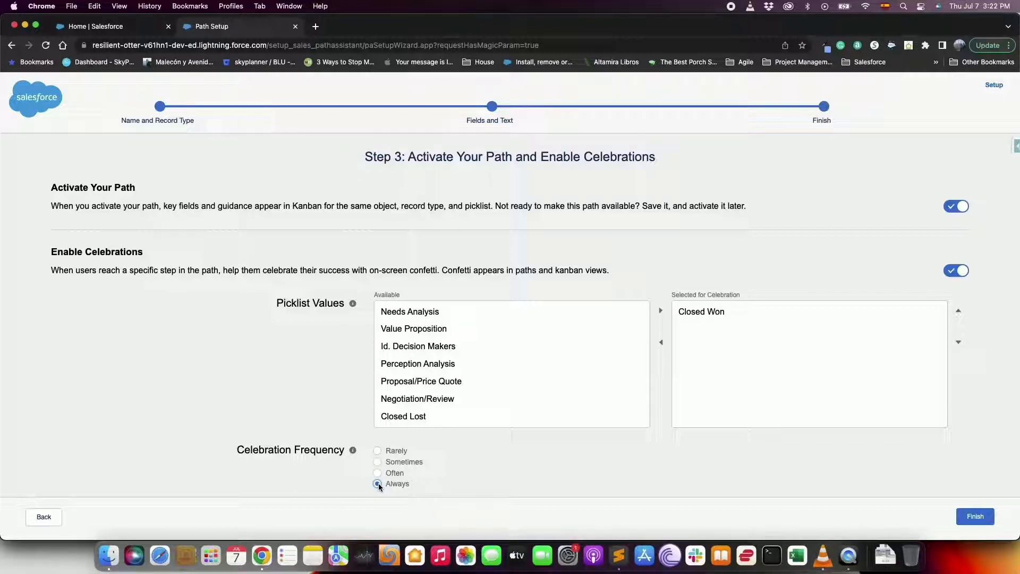
left_click(376, 473)
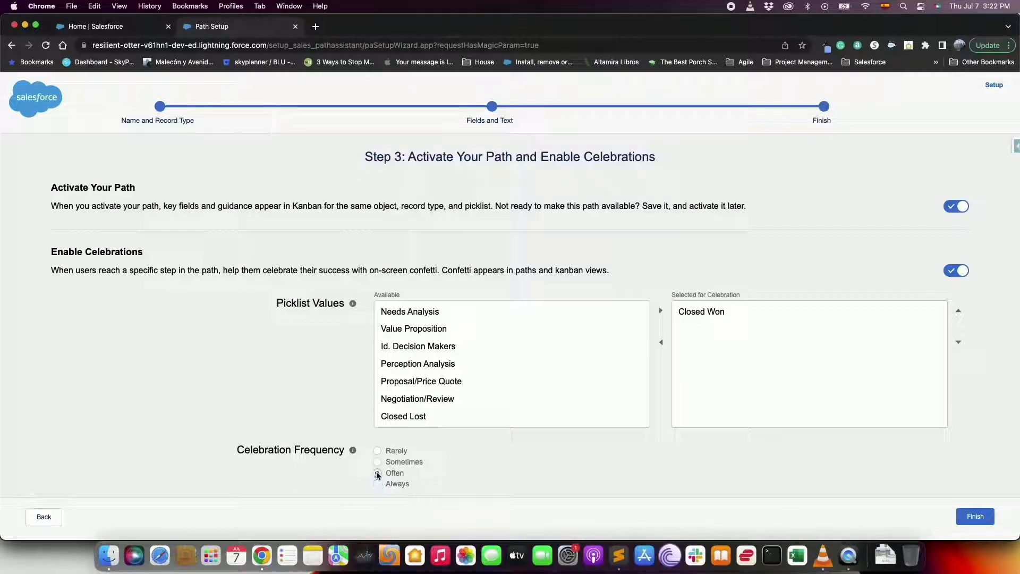
left_click(376, 462)
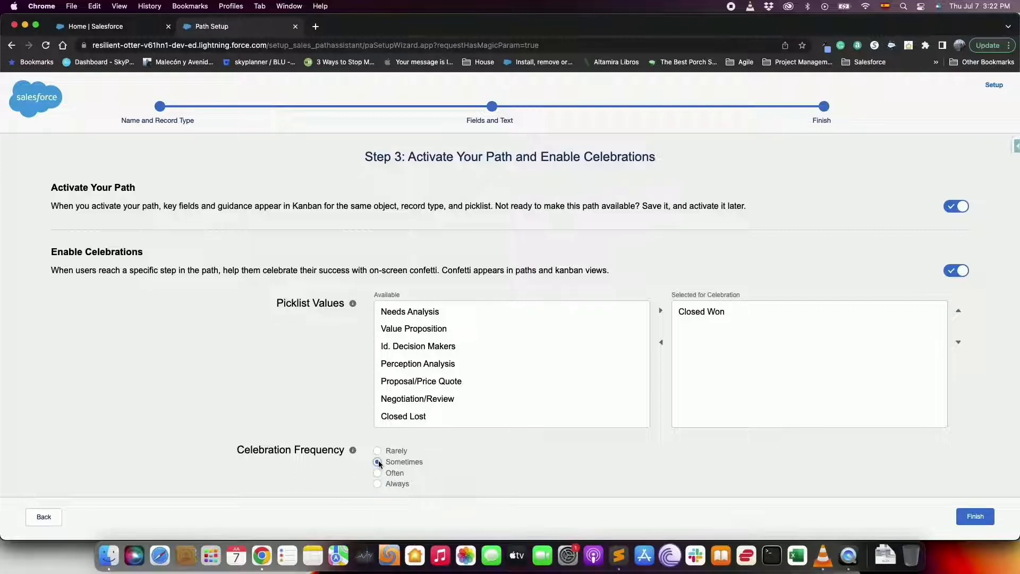
left_click(376, 461)
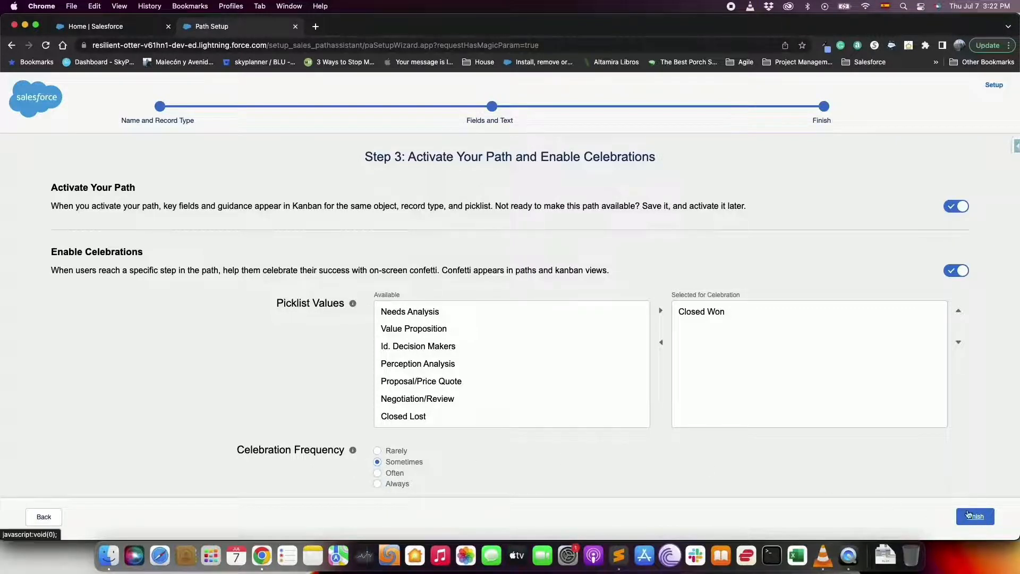
left_click(975, 517)
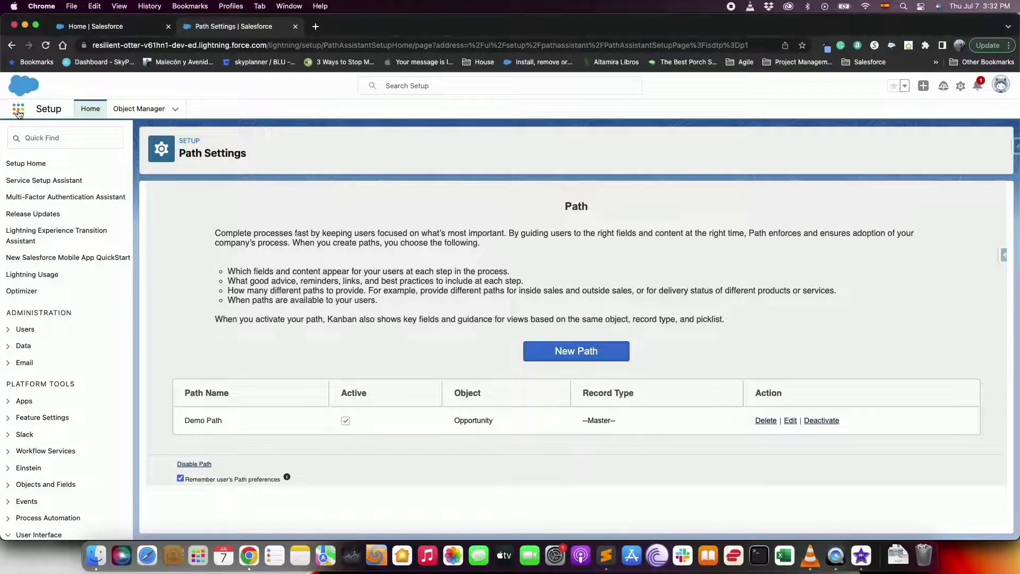
Switch to the Sales app showing the Burlington Textiles opportunity with its stage path.
left_click(18, 109)
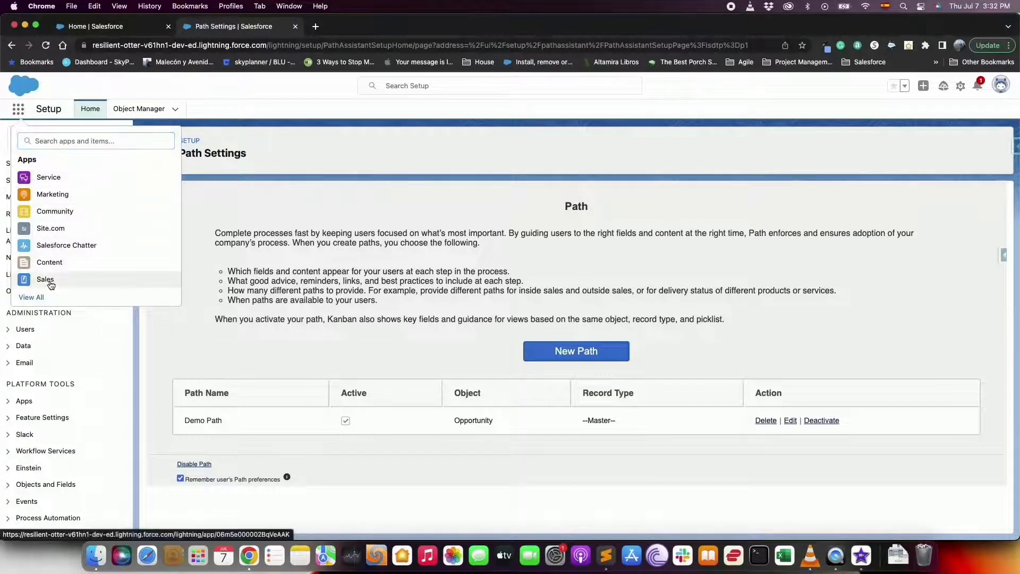
left_click(44, 279)
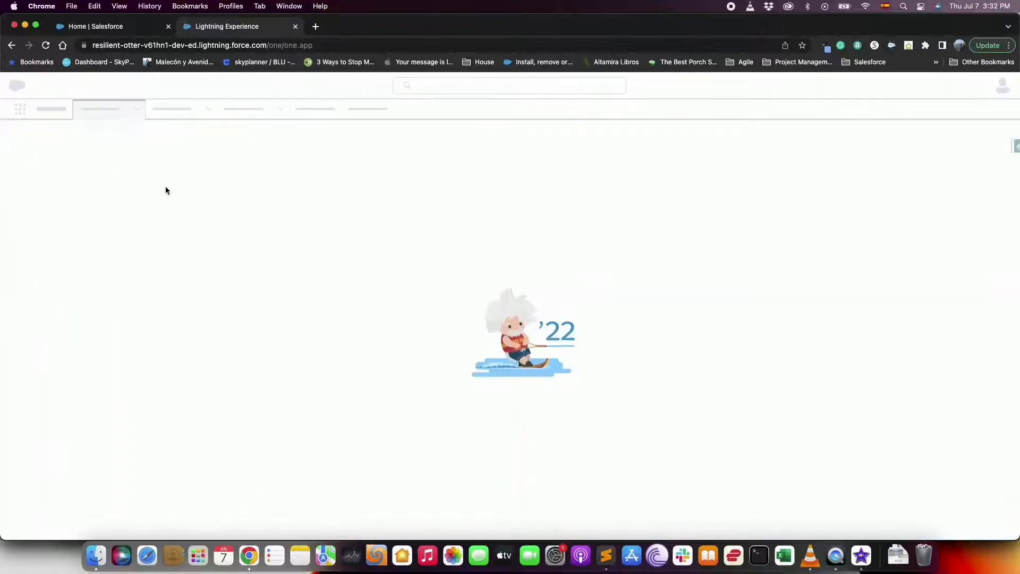
left_click(132, 108)
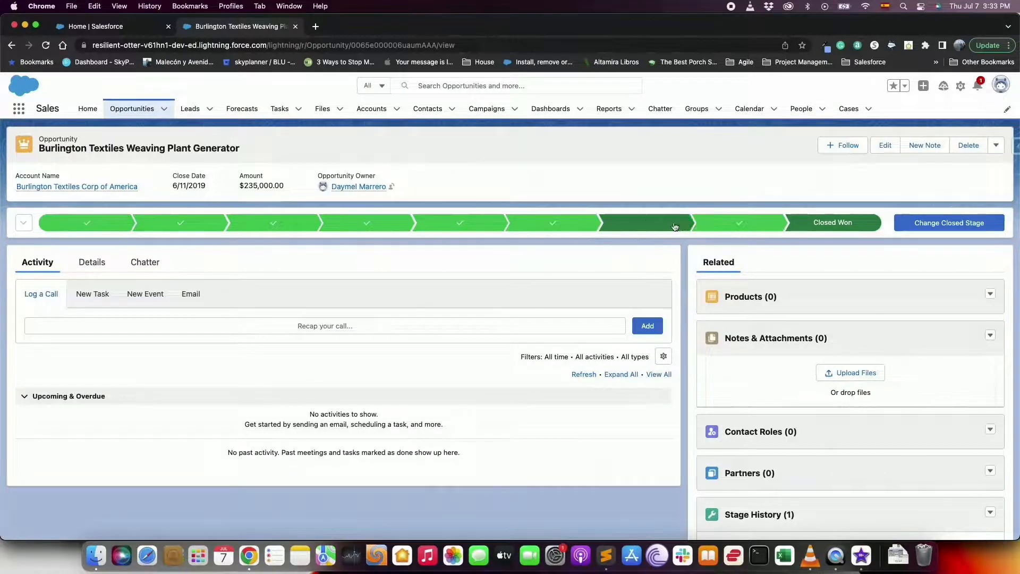
mouse_move(833, 223)
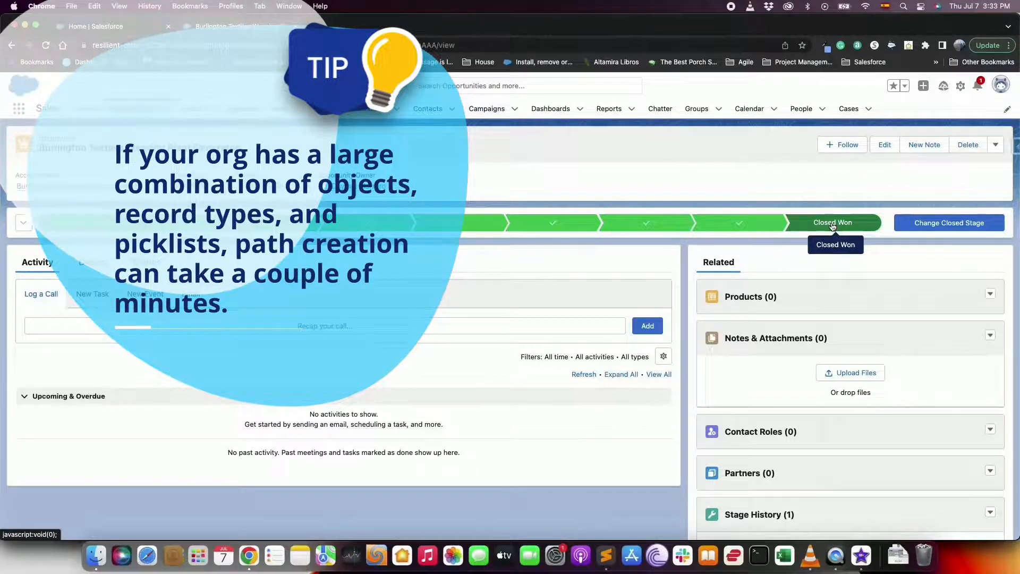
mouse_move(865, 256)
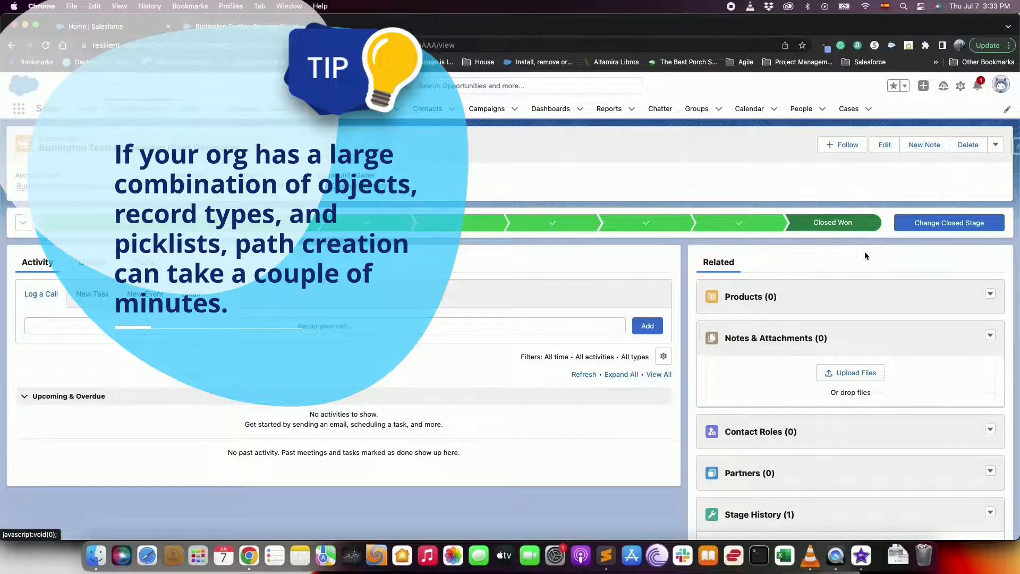